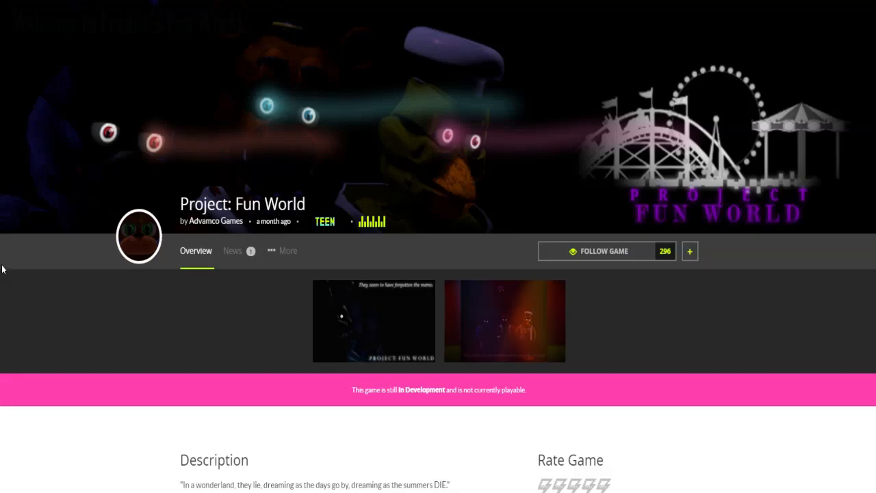
mouse_move(12, 180)
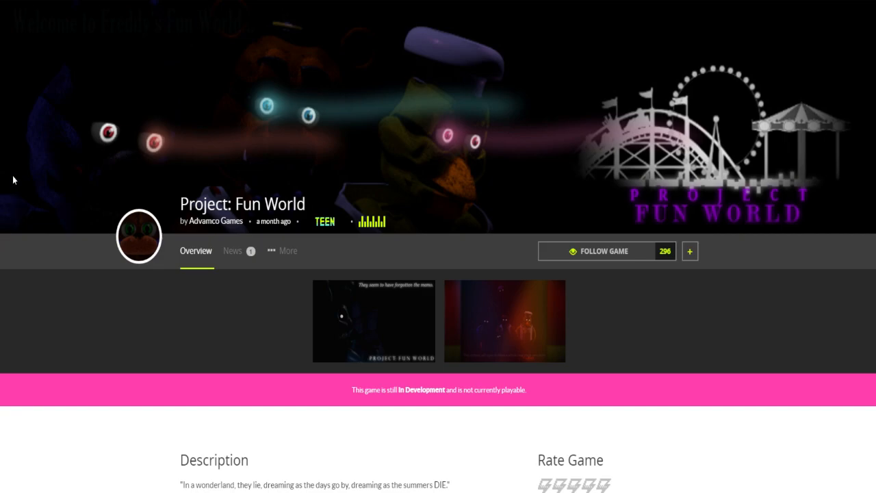
mouse_move(12, 175)
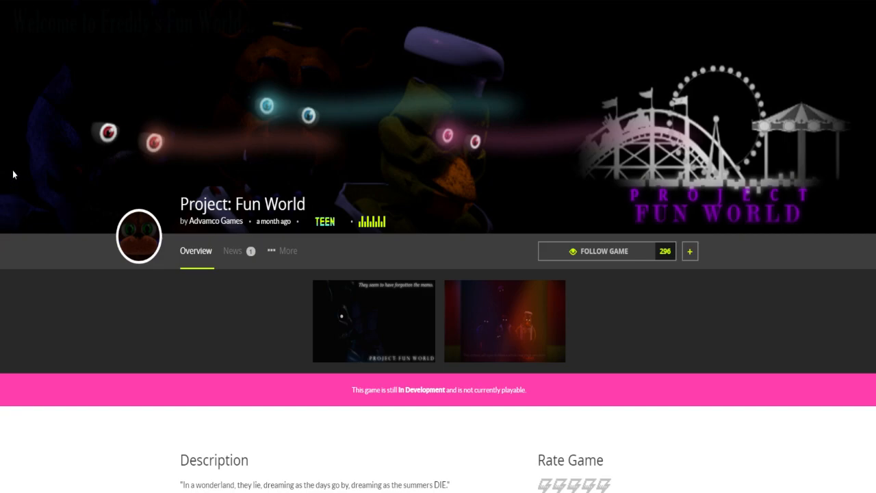
mouse_move(2, 173)
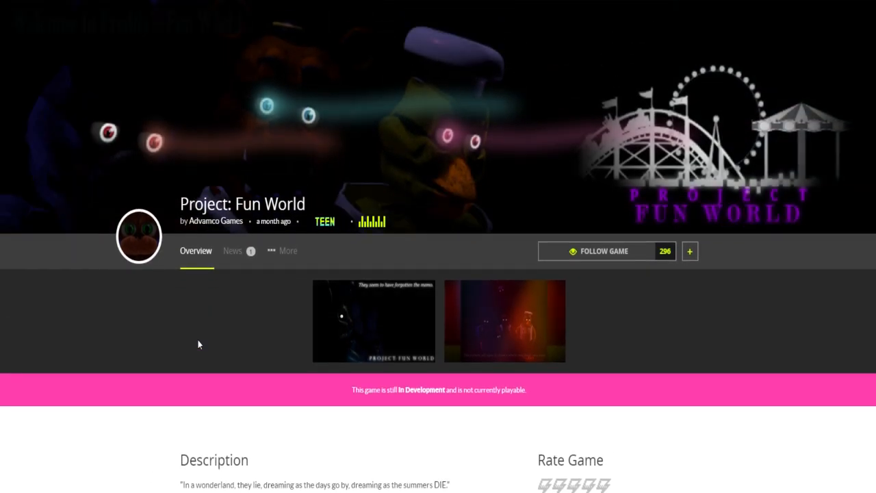
mouse_move(188, 358)
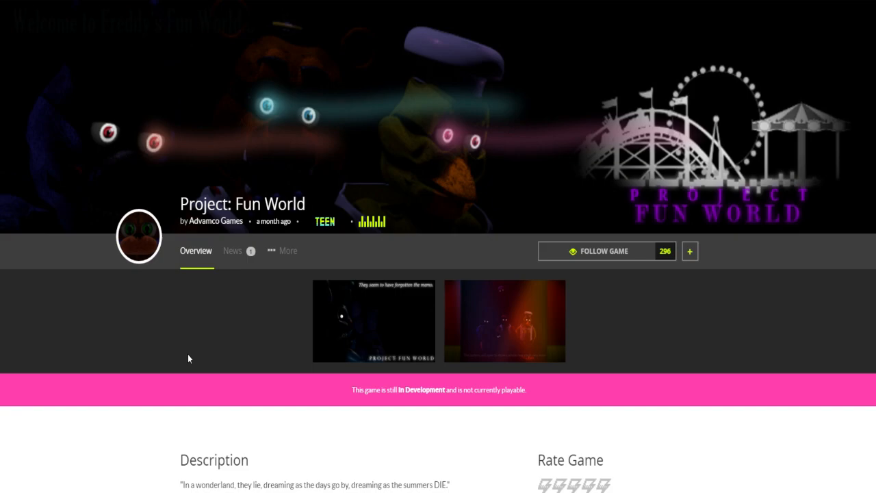
mouse_move(187, 353)
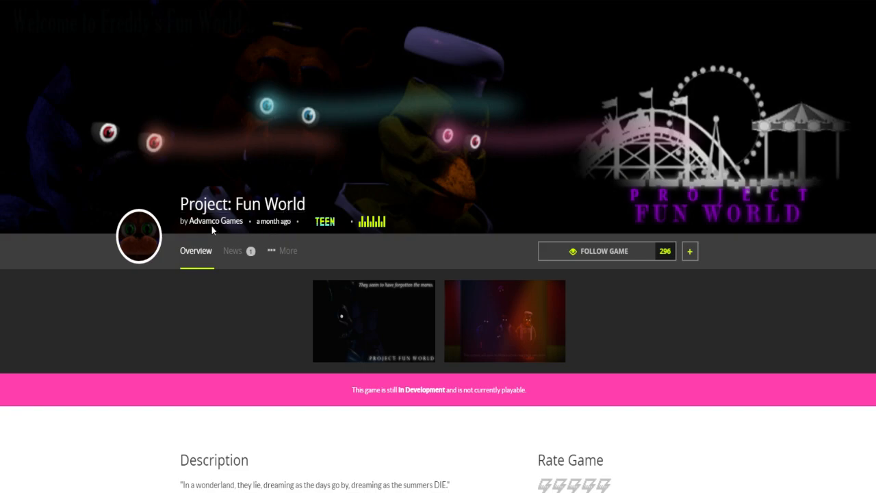
mouse_move(242, 204)
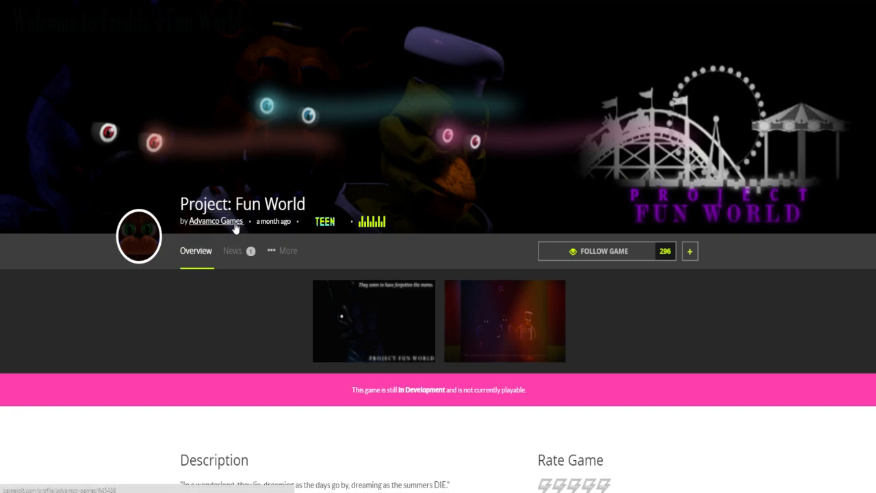
- Scroll the Overview page down to the Description section with its view, rating and genre details
click(216, 220)
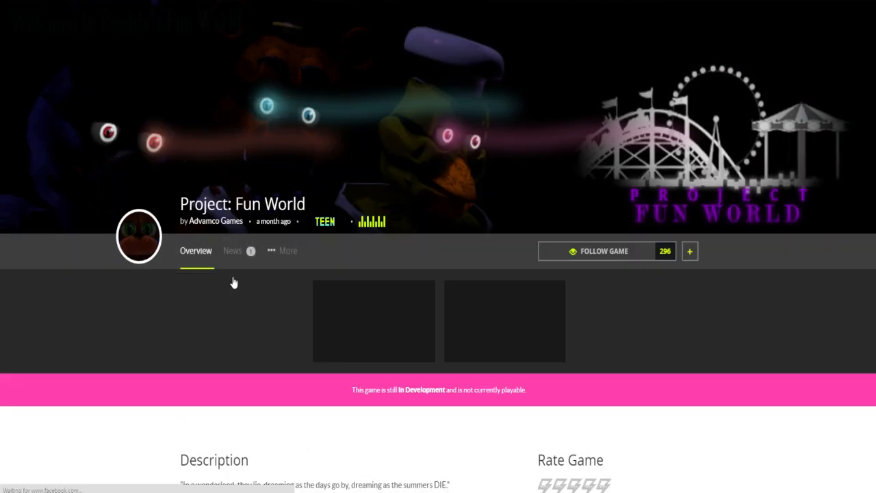
scroll(down, 3)
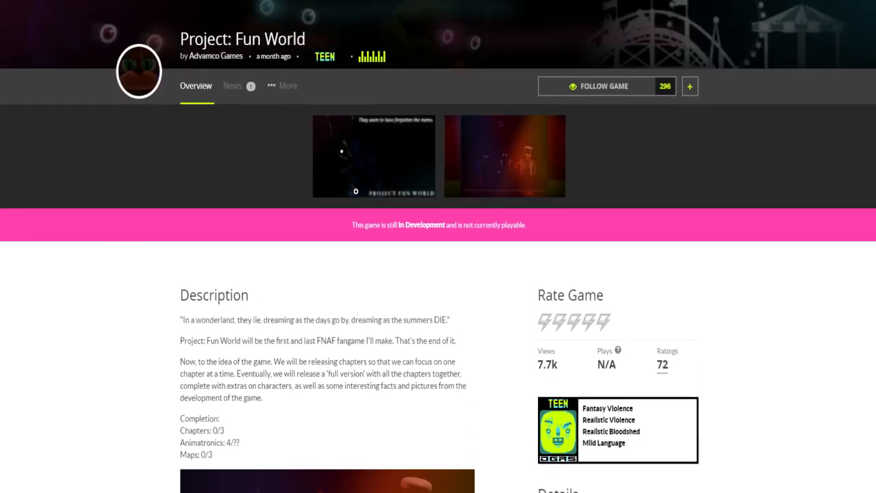
scroll(down, 3)
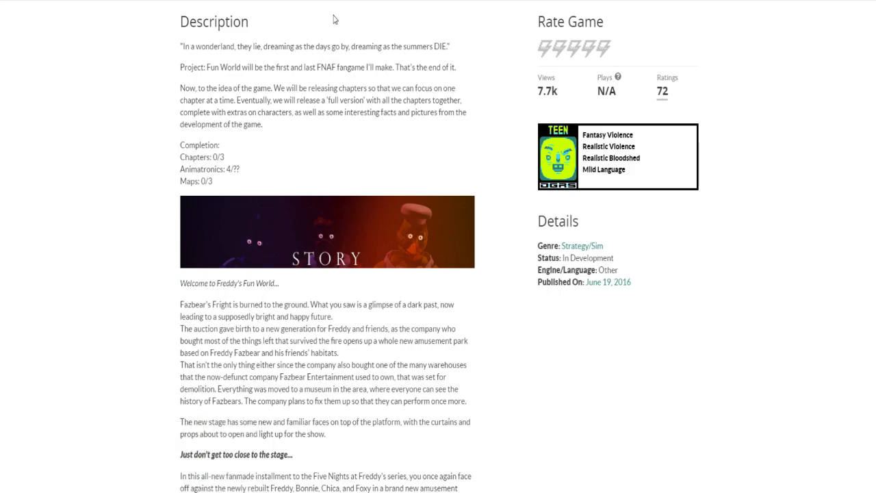
mouse_move(382, 42)
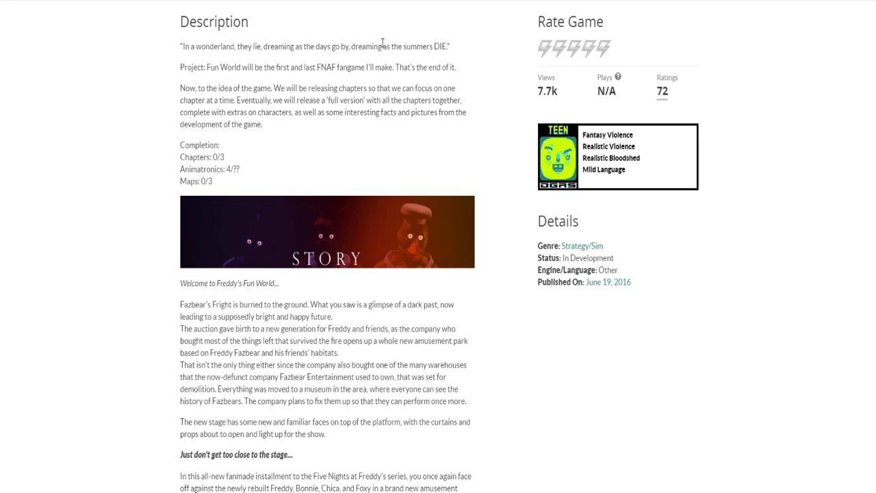
mouse_move(253, 68)
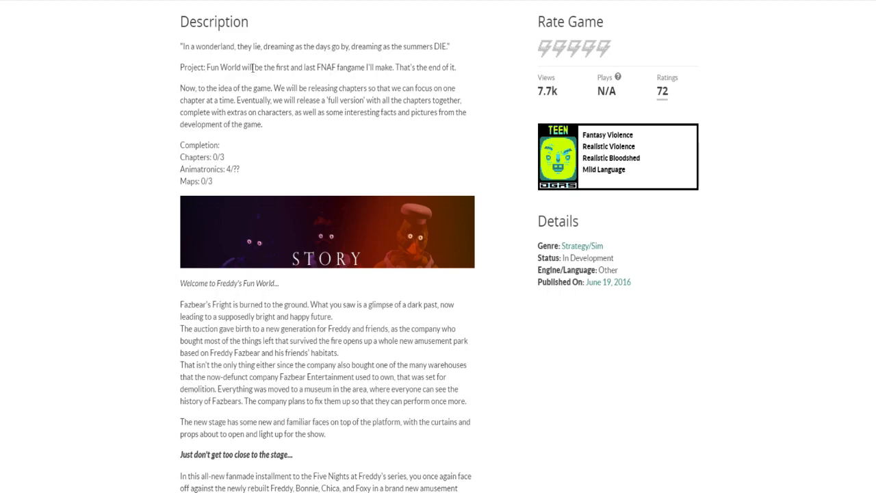
mouse_move(294, 61)
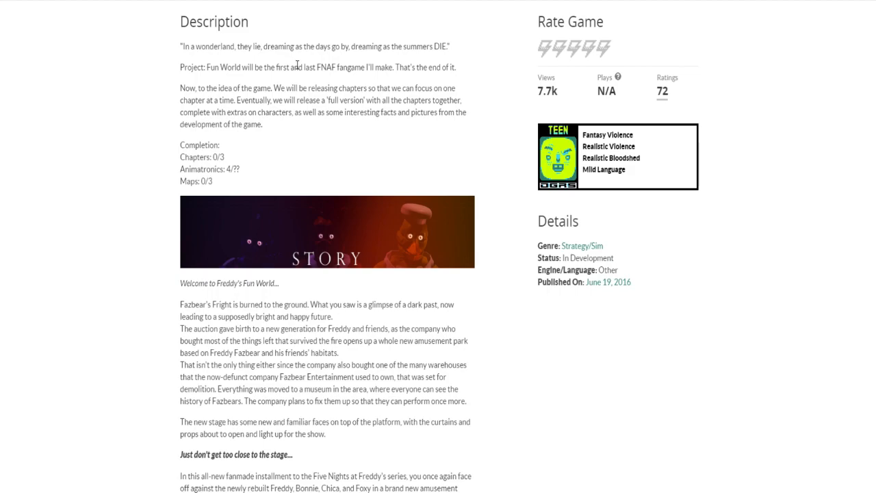
mouse_move(293, 85)
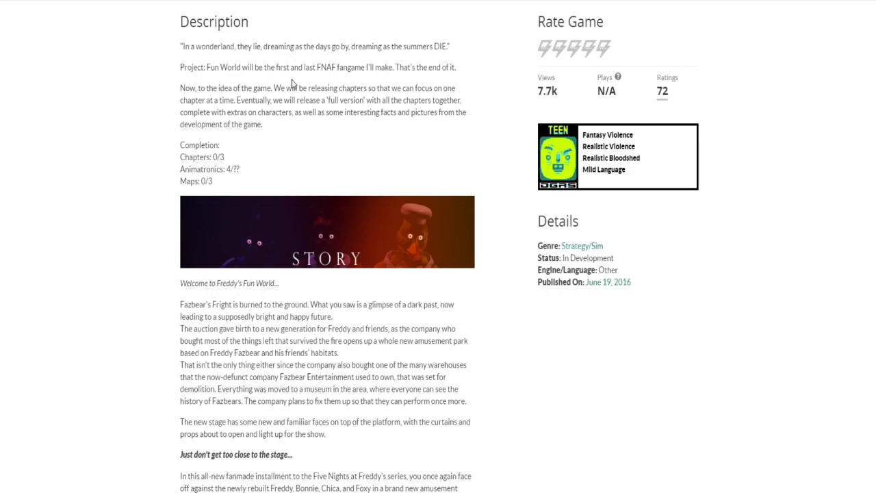
mouse_move(286, 123)
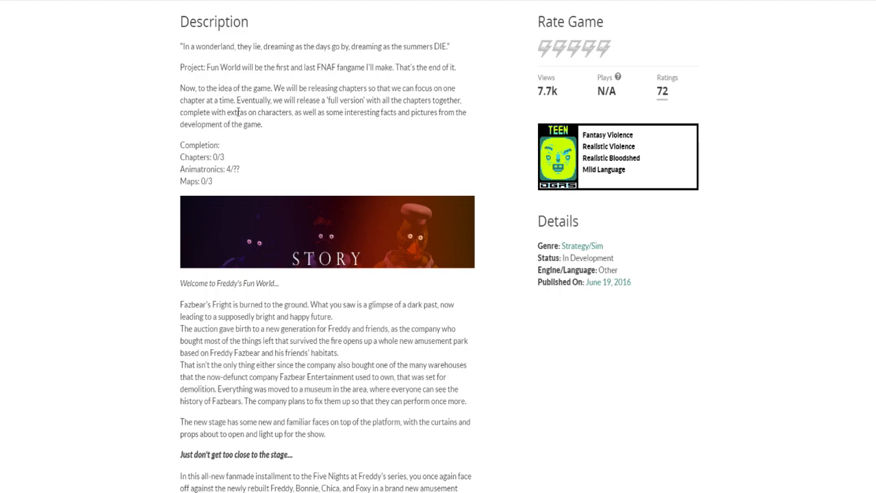
mouse_move(174, 153)
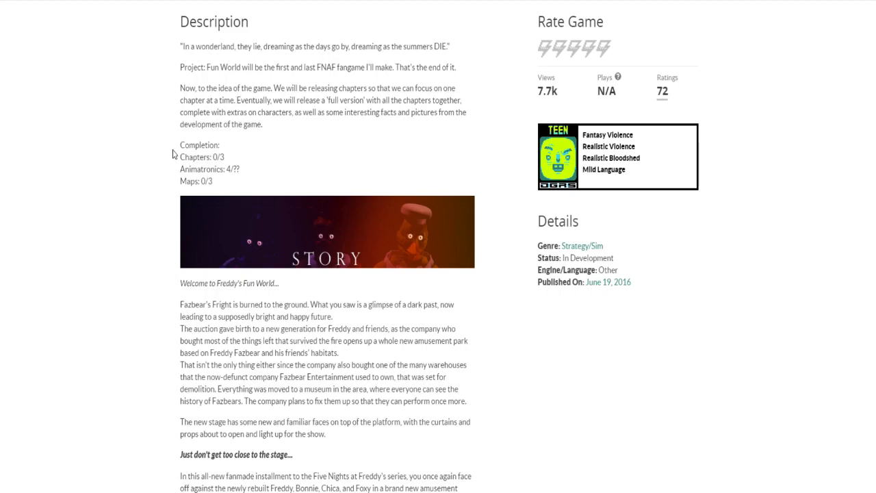
mouse_move(197, 147)
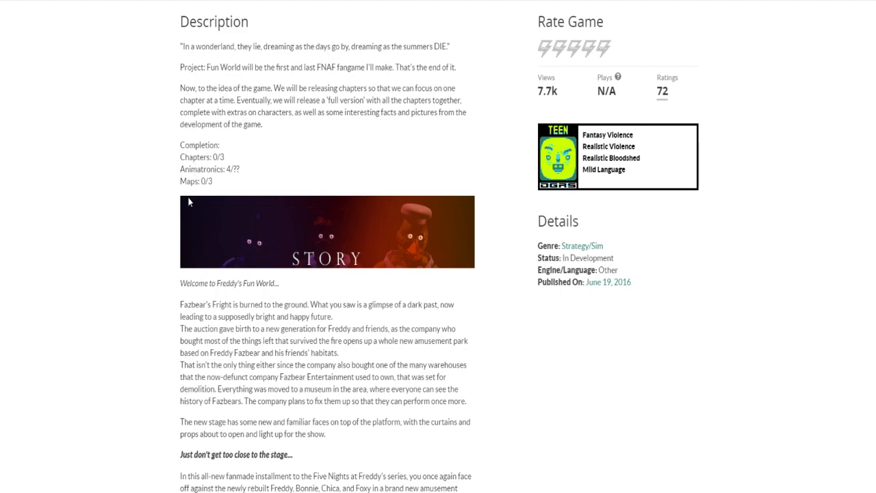
- Scroll through the STORY section to the development team credits and Latest News Updates
scroll(down, 3)
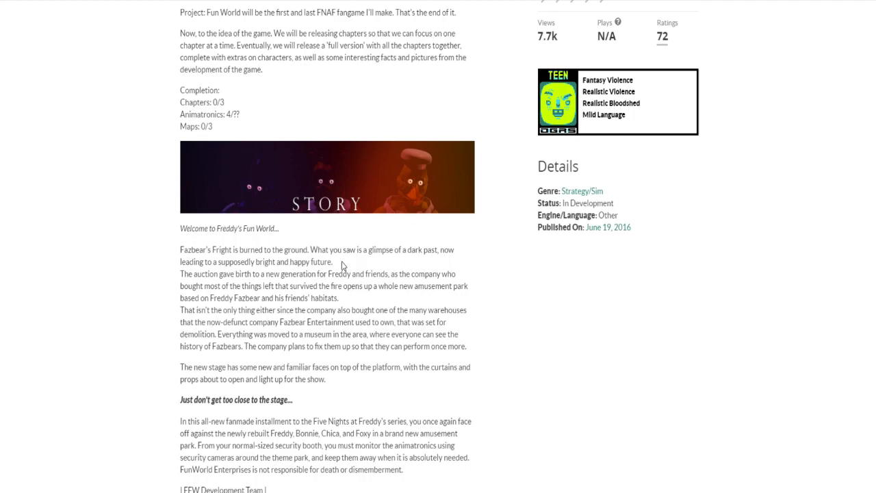
mouse_move(285, 191)
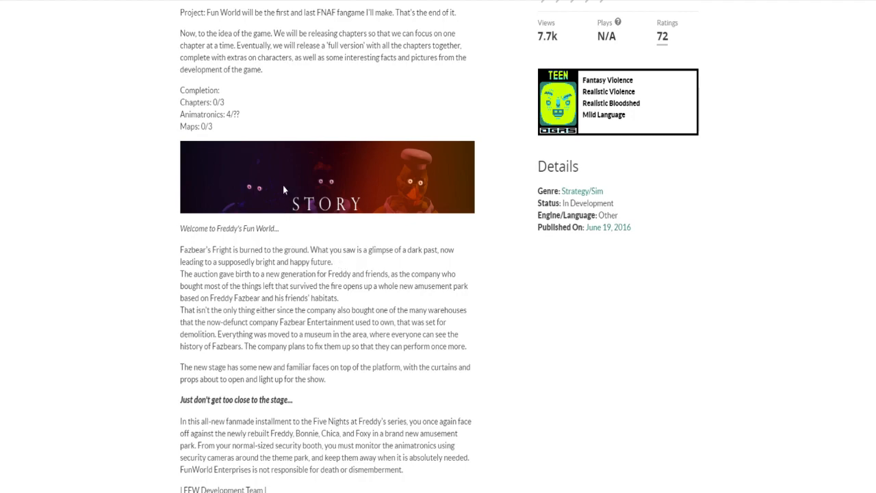
scroll(down, 3)
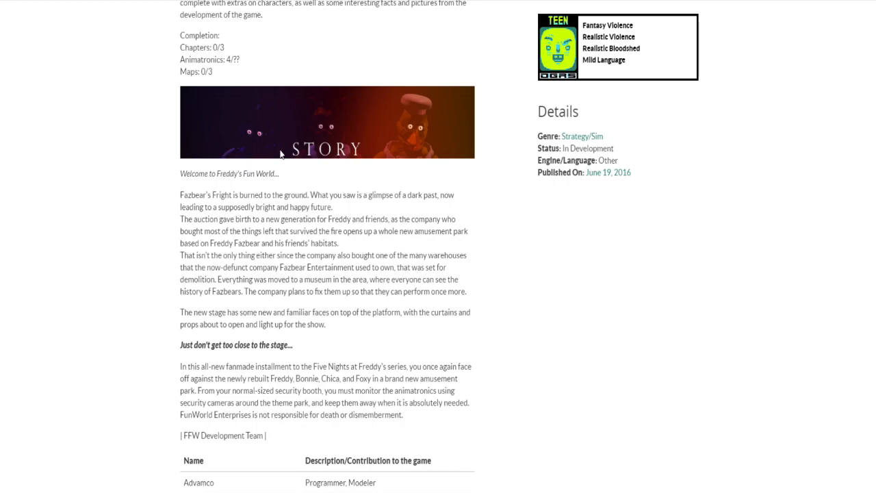
mouse_move(279, 130)
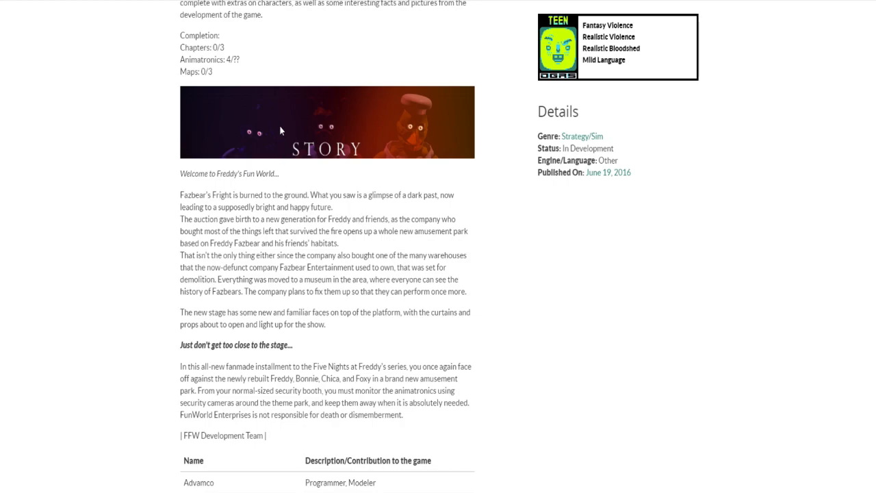
mouse_move(361, 227)
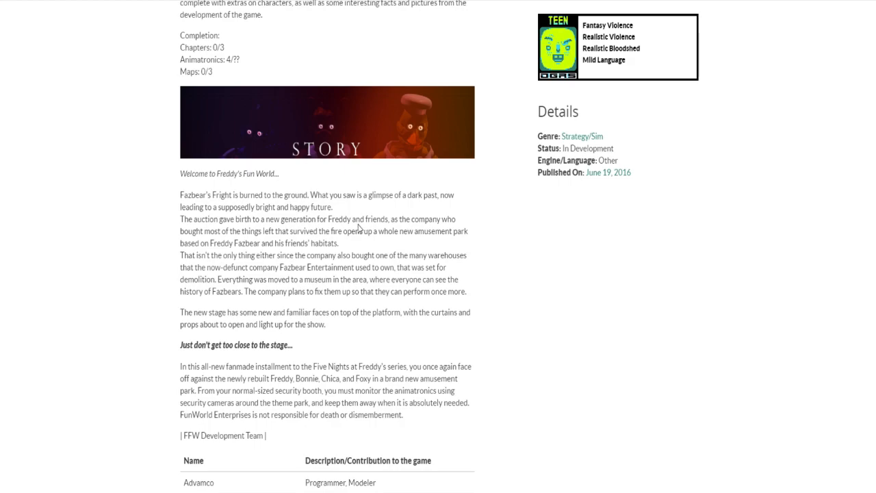
mouse_move(347, 248)
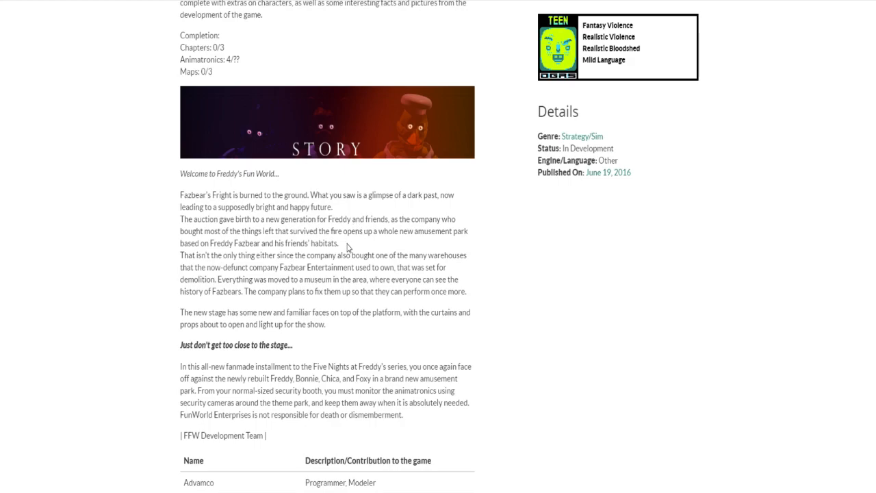
mouse_move(342, 241)
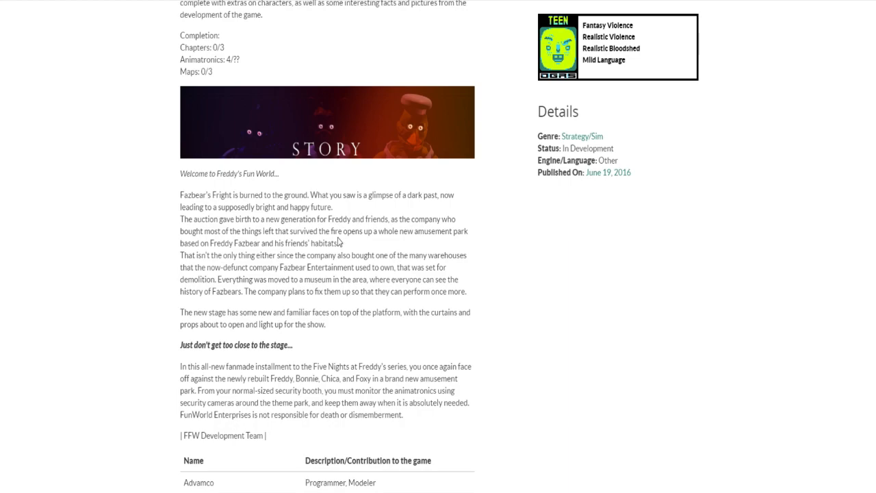
mouse_move(203, 253)
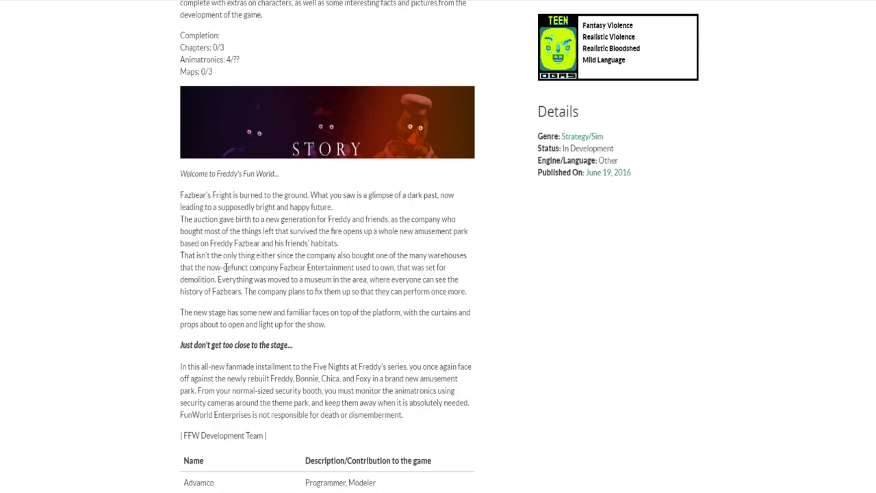
mouse_move(220, 276)
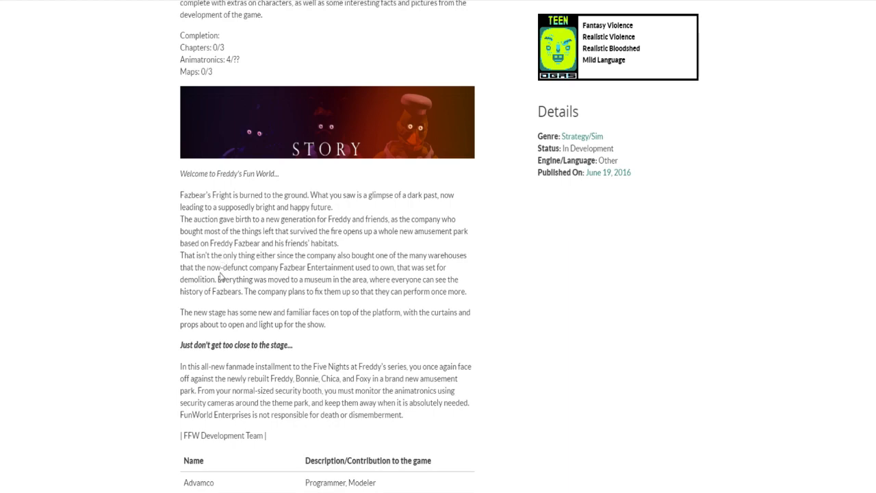
mouse_move(217, 277)
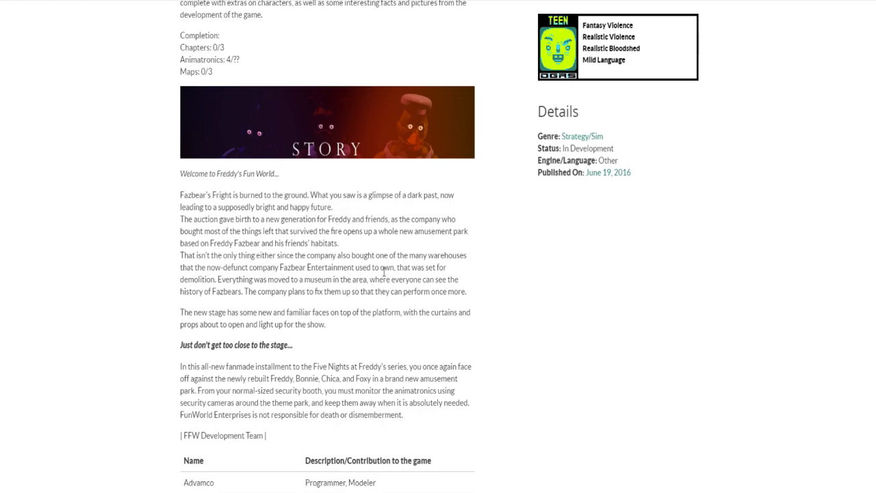
mouse_move(287, 274)
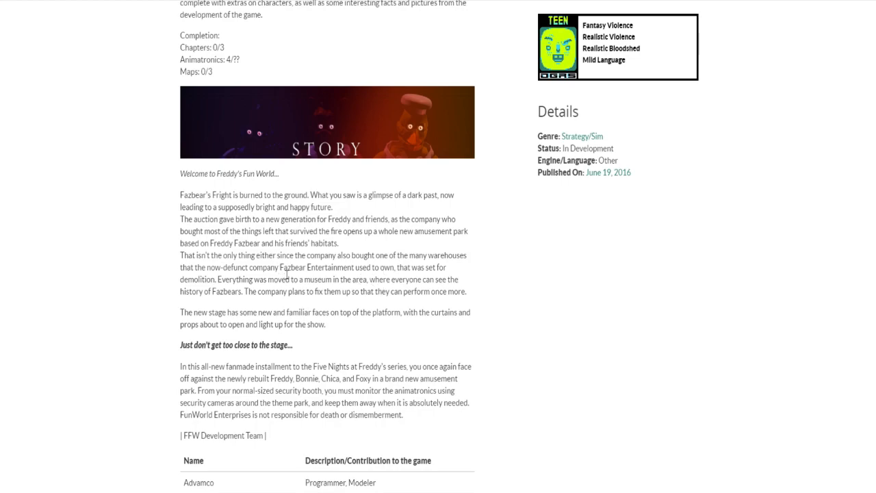
mouse_move(284, 148)
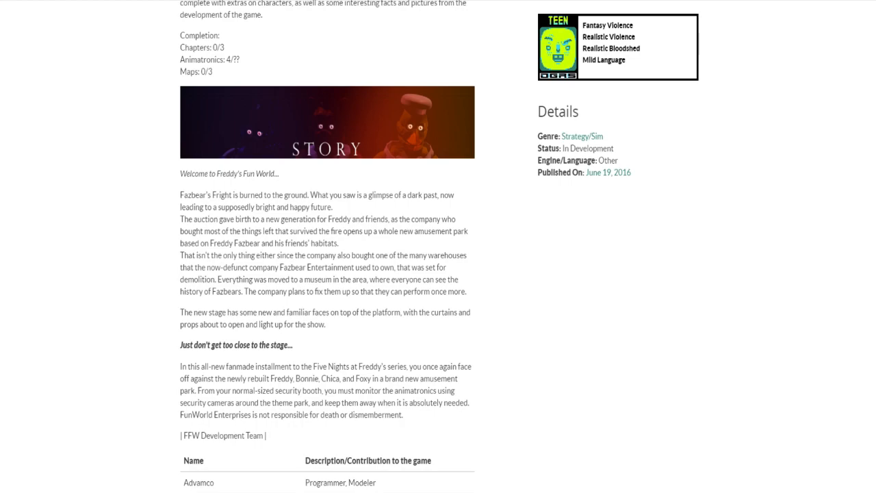
mouse_move(233, 335)
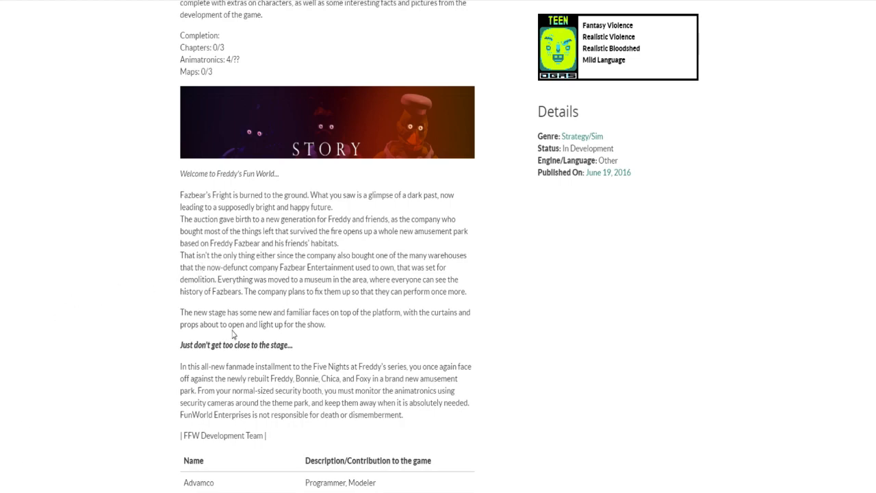
scroll(down, 3)
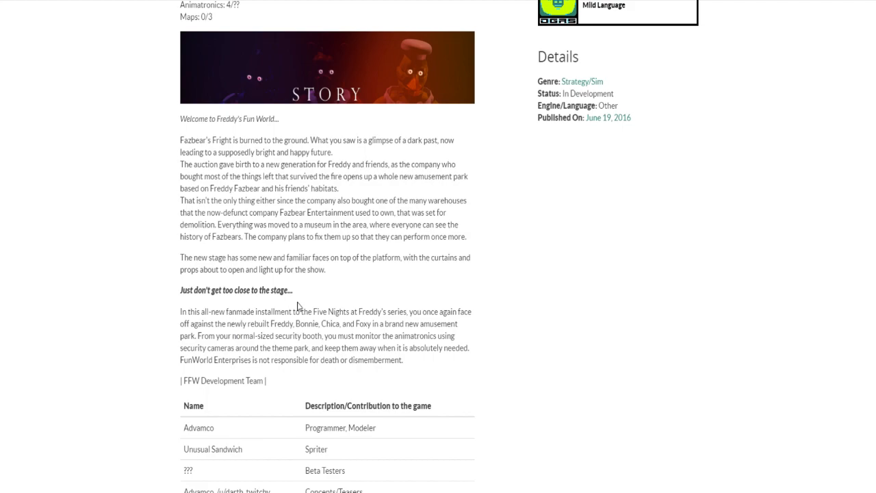
mouse_move(334, 321)
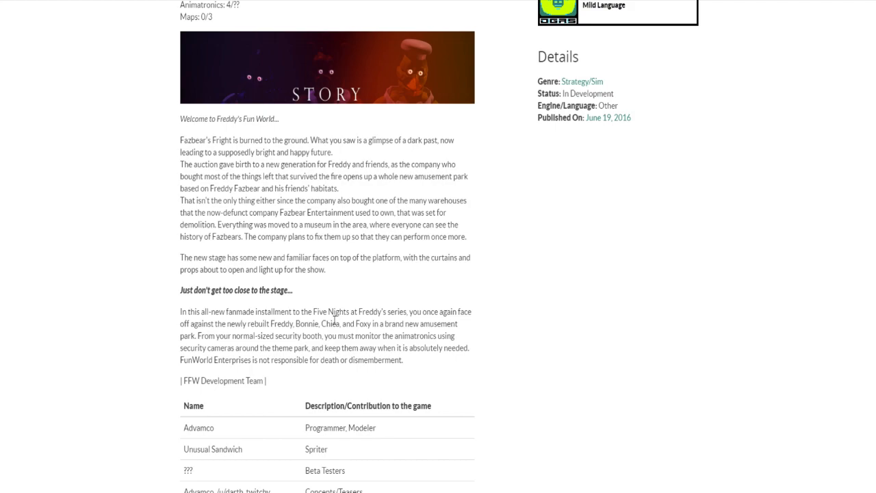
mouse_move(331, 314)
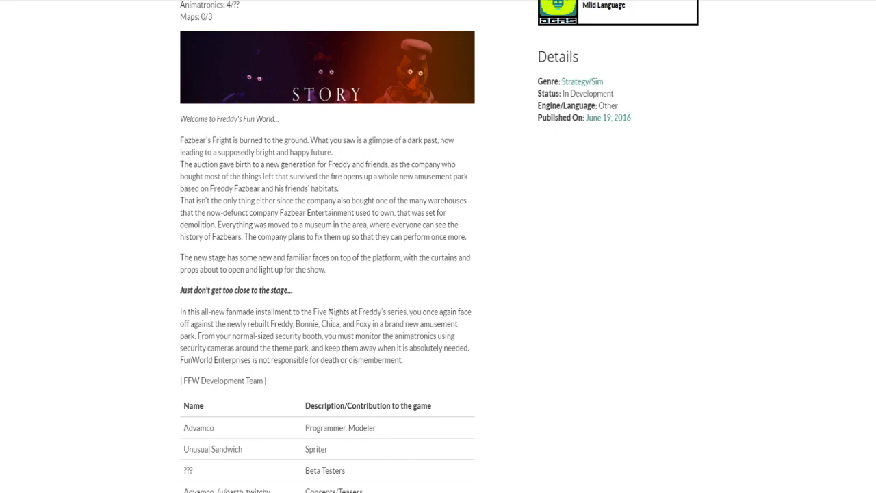
mouse_move(354, 345)
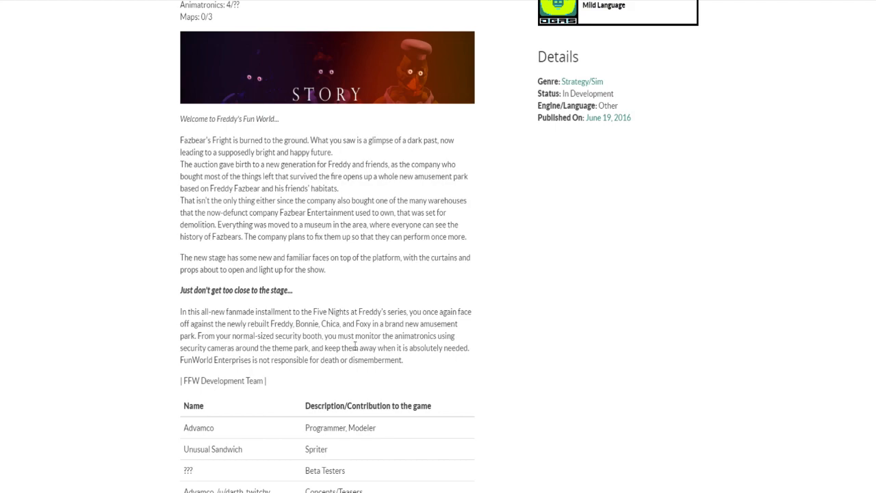
mouse_move(337, 349)
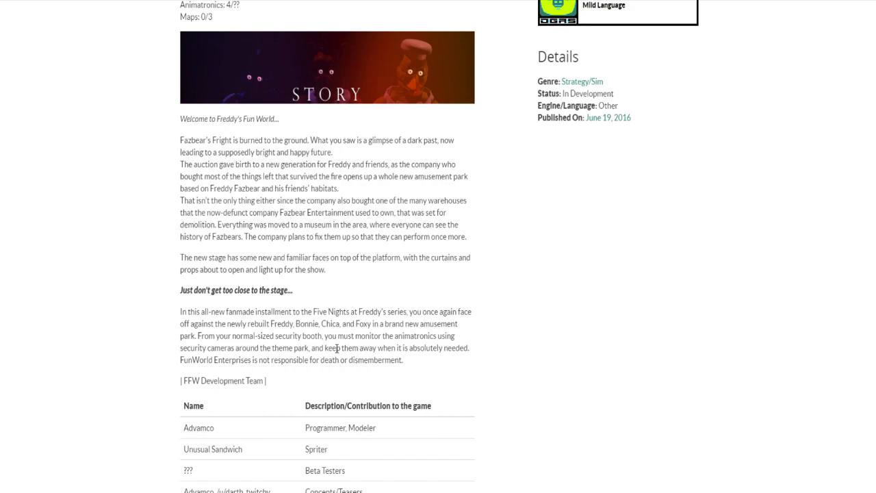
mouse_move(214, 372)
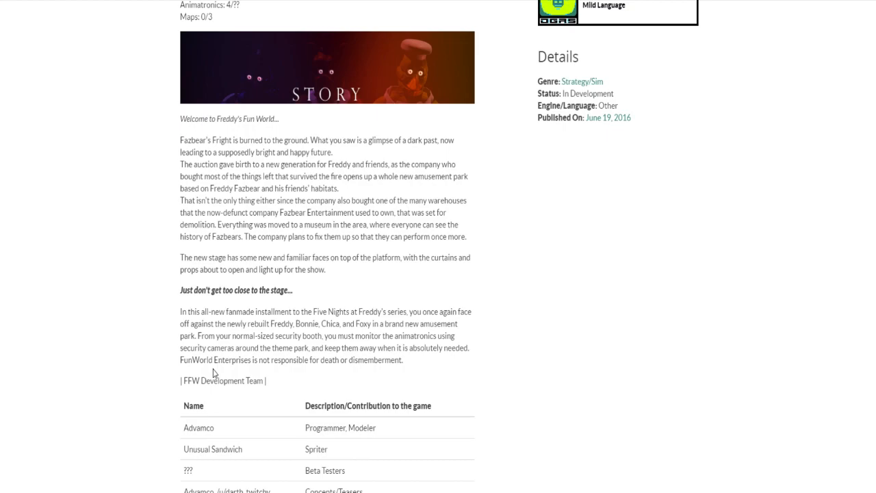
mouse_move(211, 356)
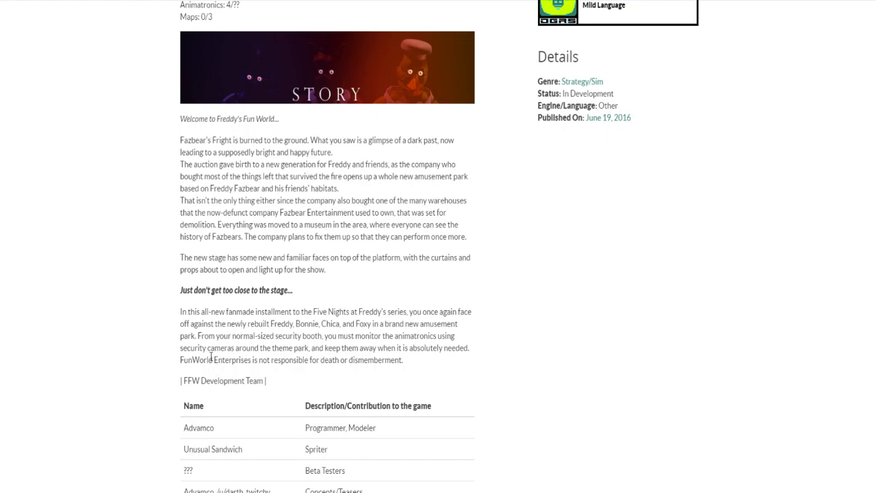
scroll(down, 3)
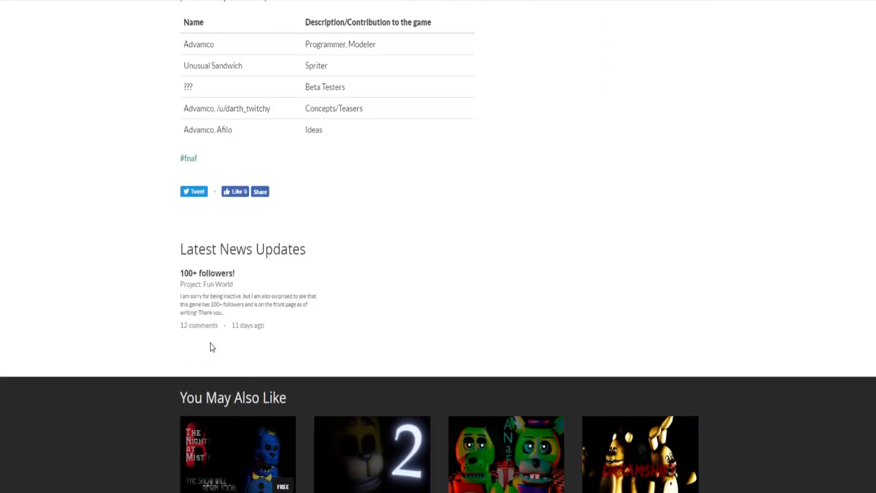
- Return to the page header and view the Teaser 1 image enlarged
scroll(down, 3)
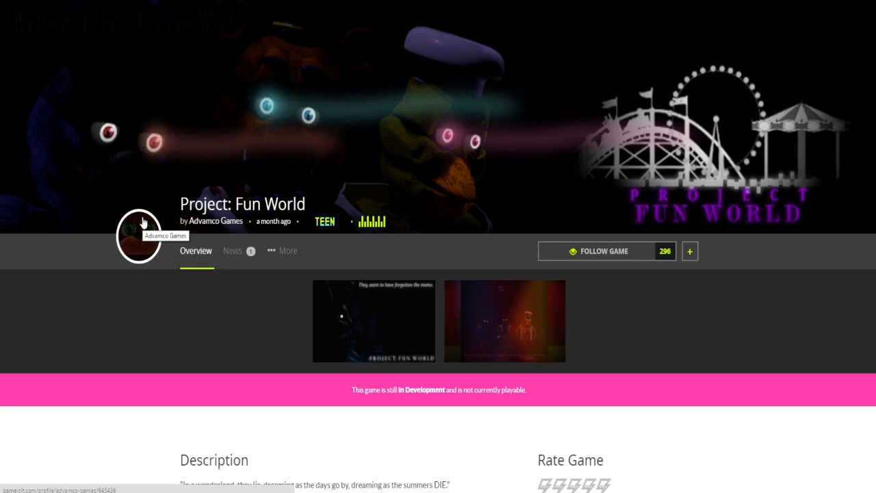
mouse_move(158, 329)
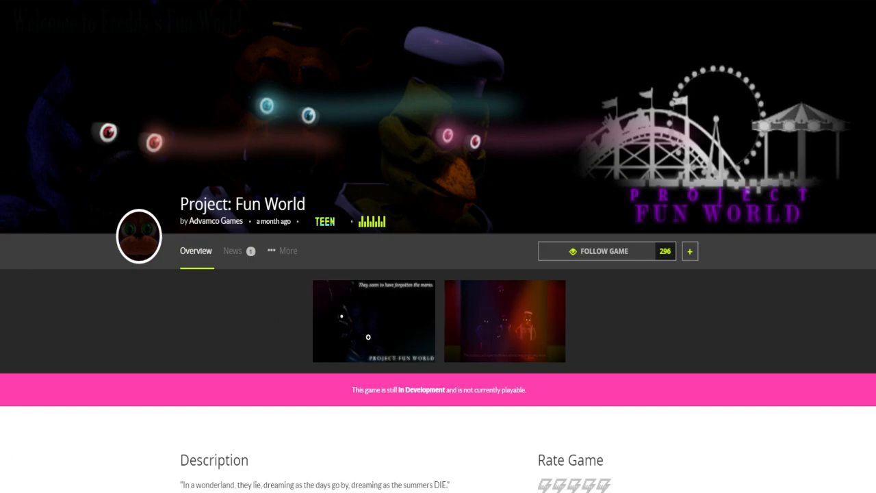
click(505, 320)
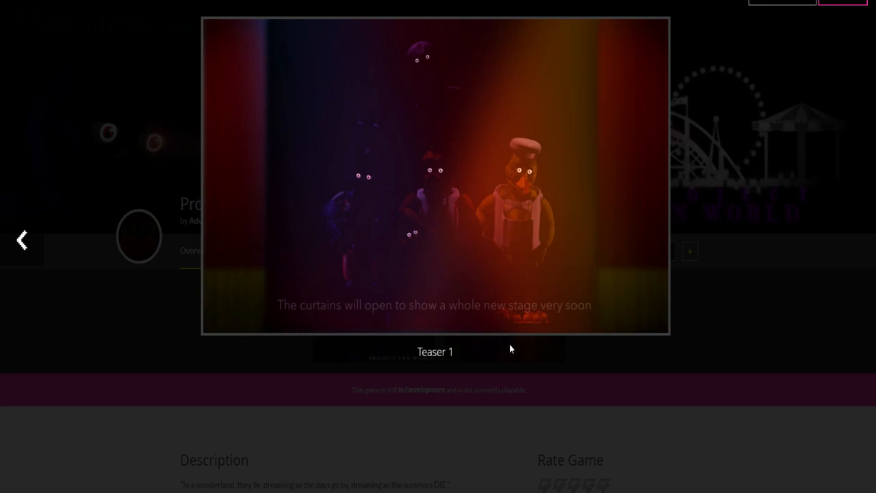
mouse_move(487, 353)
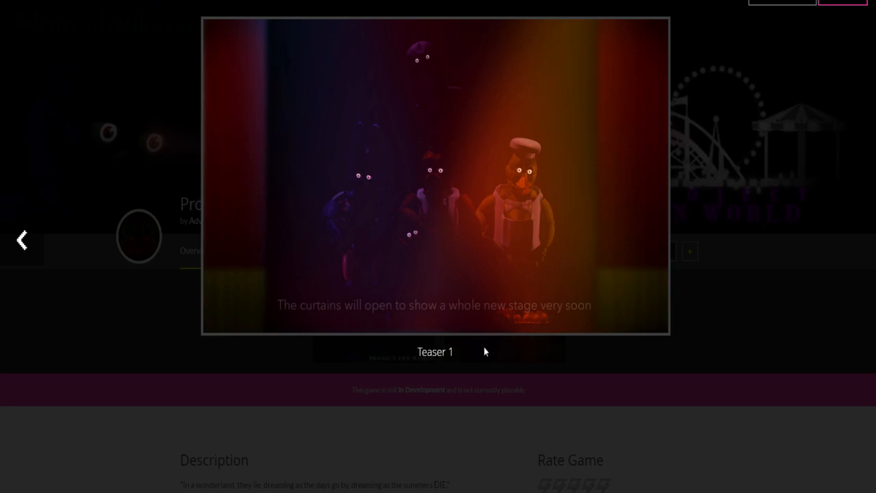
mouse_move(489, 211)
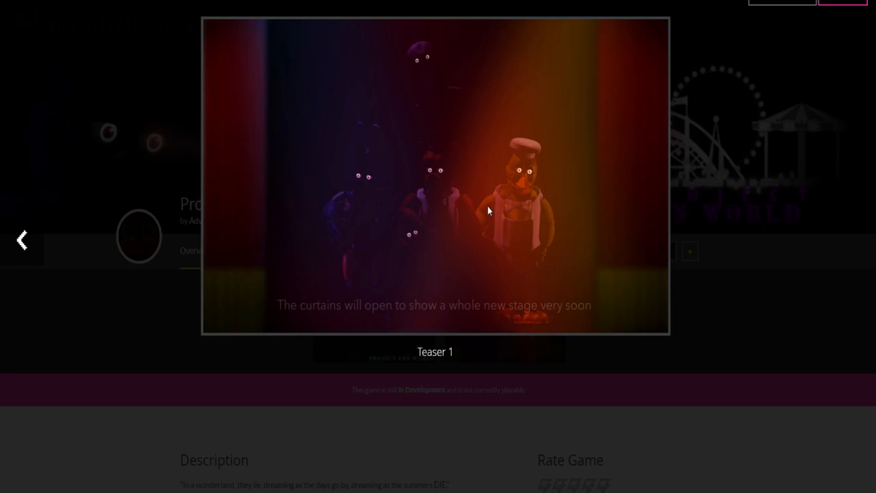
mouse_move(449, 39)
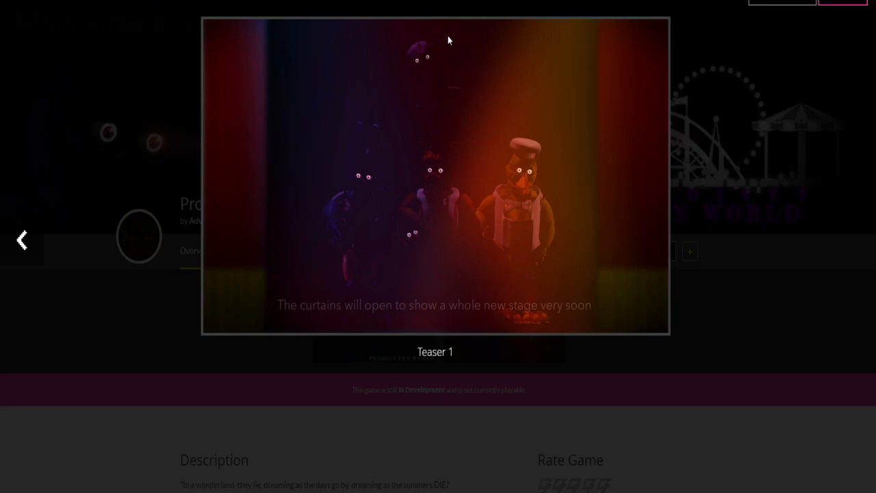
mouse_move(435, 74)
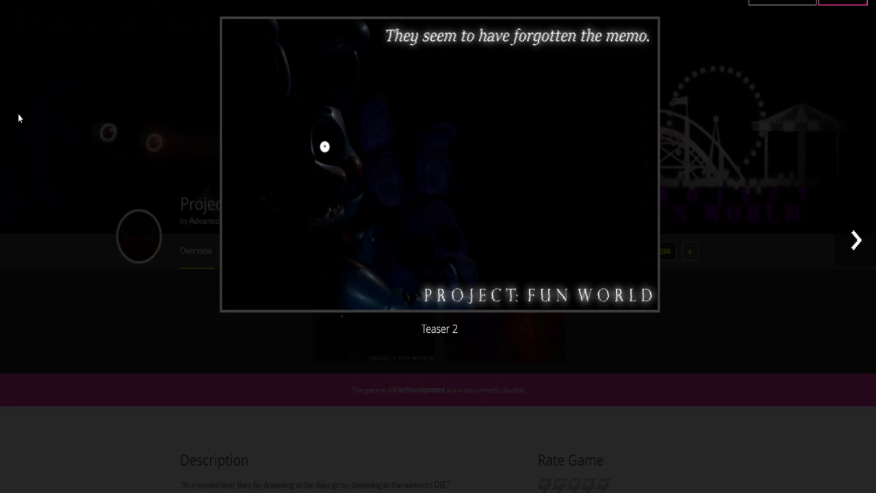
mouse_move(654, 255)
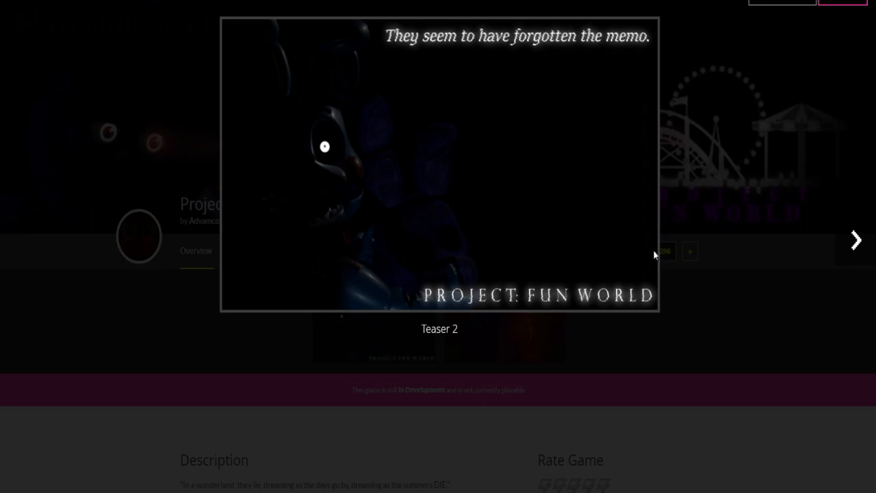
mouse_move(302, 145)
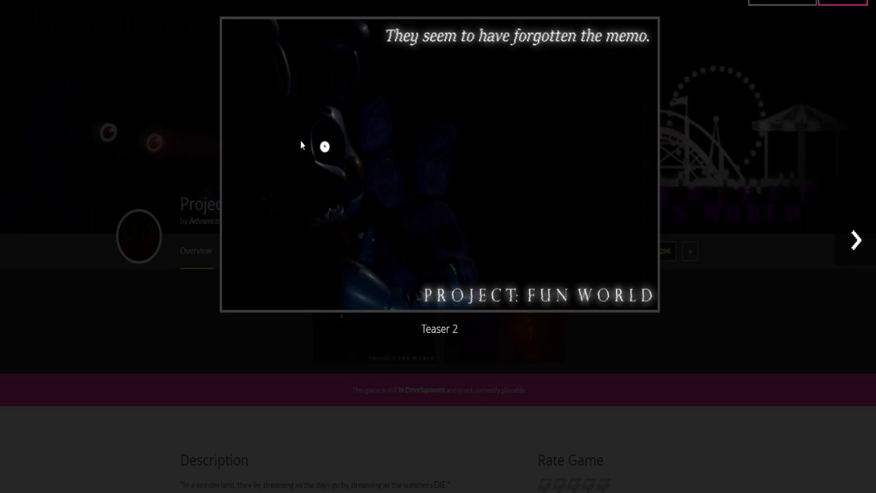
mouse_move(413, 225)
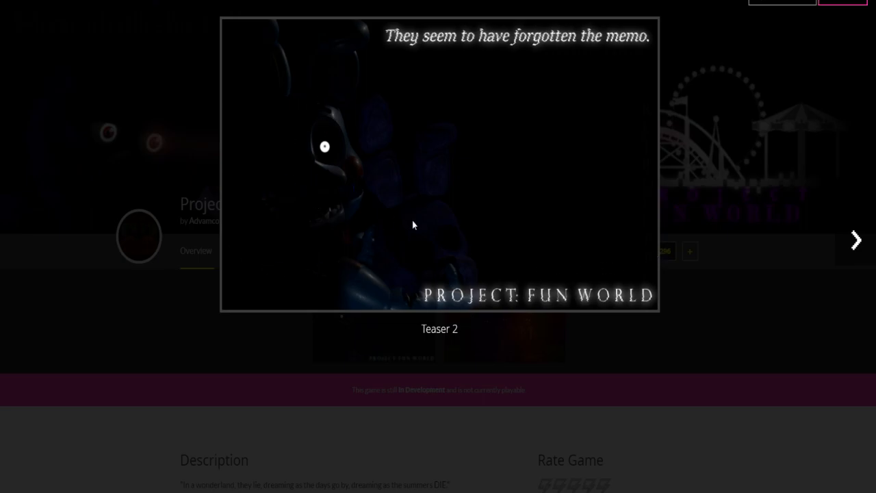
mouse_move(359, 177)
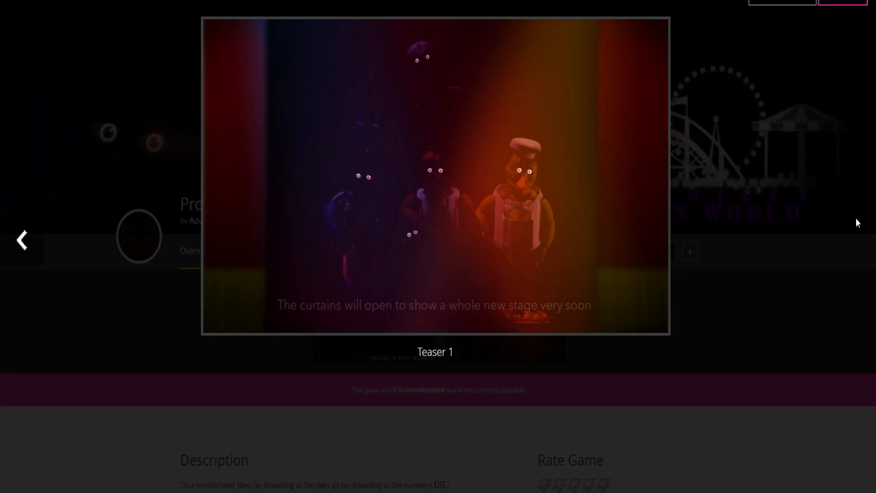
mouse_move(808, 170)
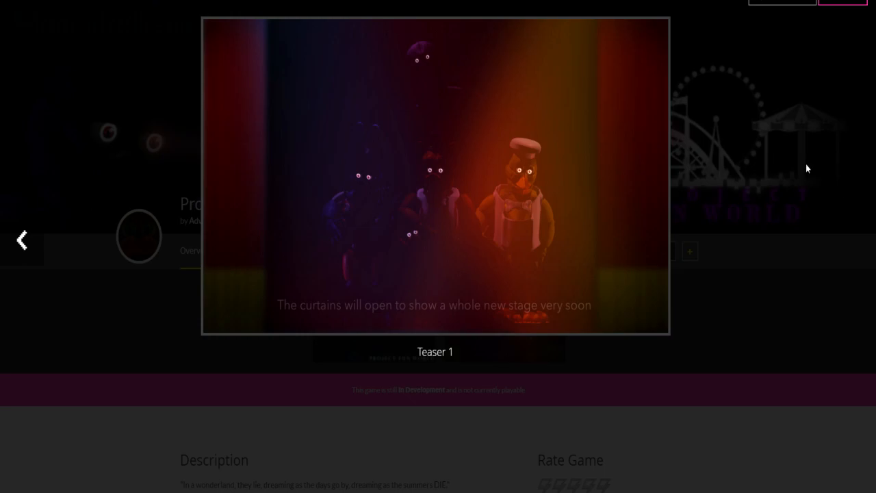
mouse_move(483, 194)
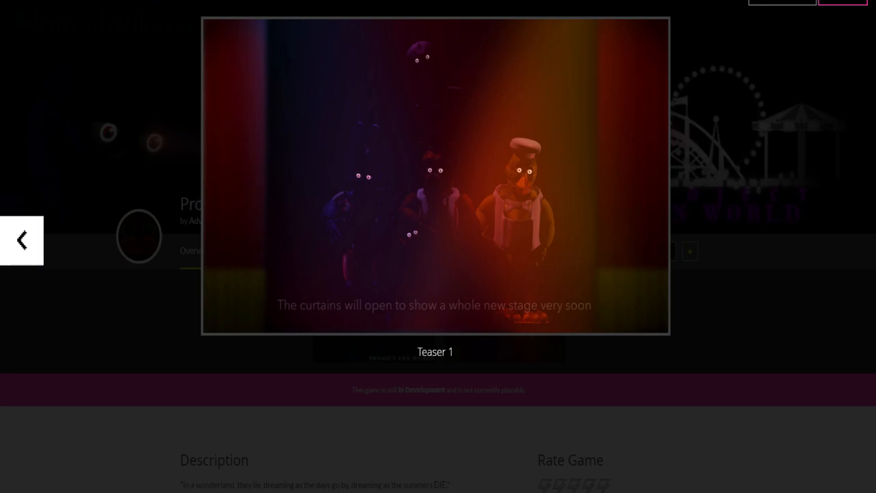
mouse_move(189, 368)
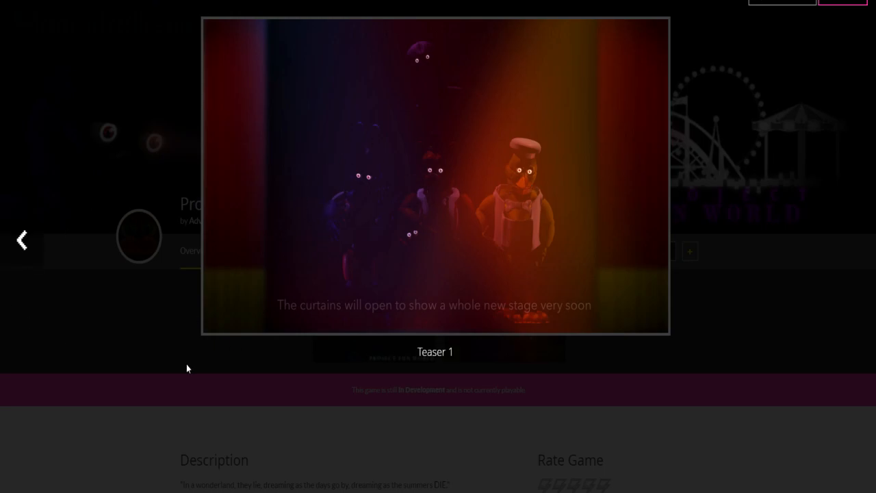
mouse_move(305, 170)
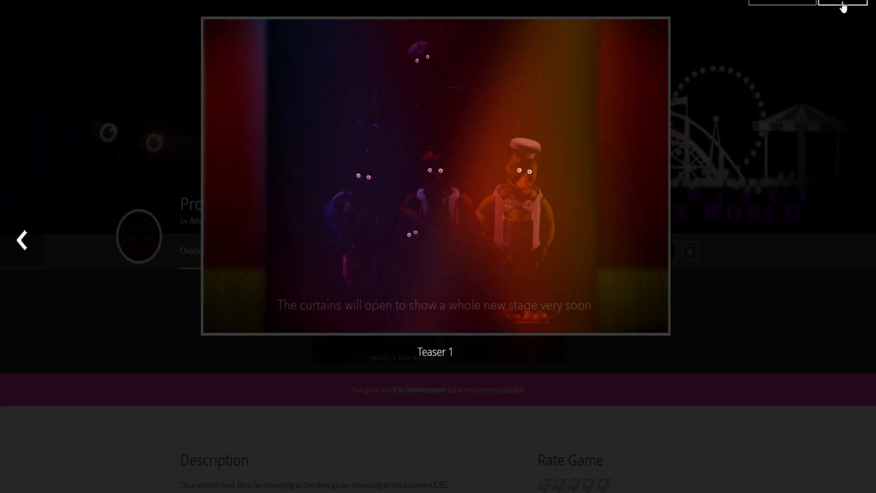
mouse_move(494, 225)
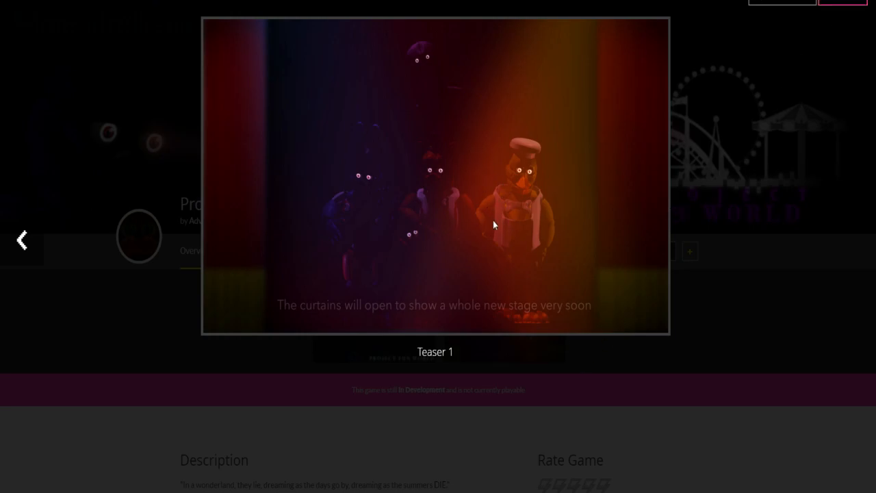
mouse_move(515, 175)
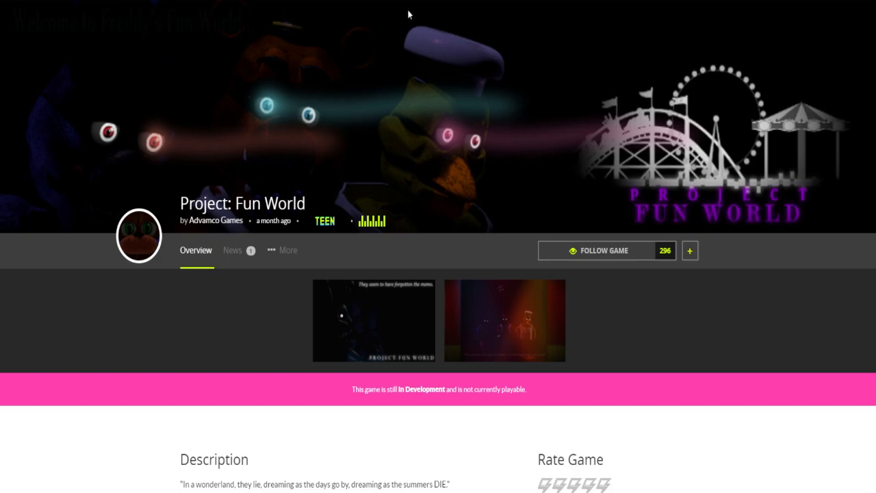
mouse_move(380, 99)
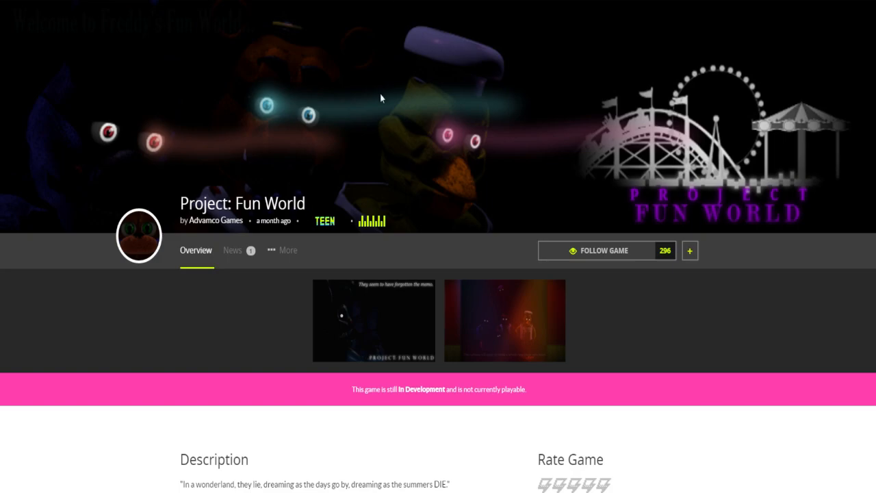
mouse_move(364, 87)
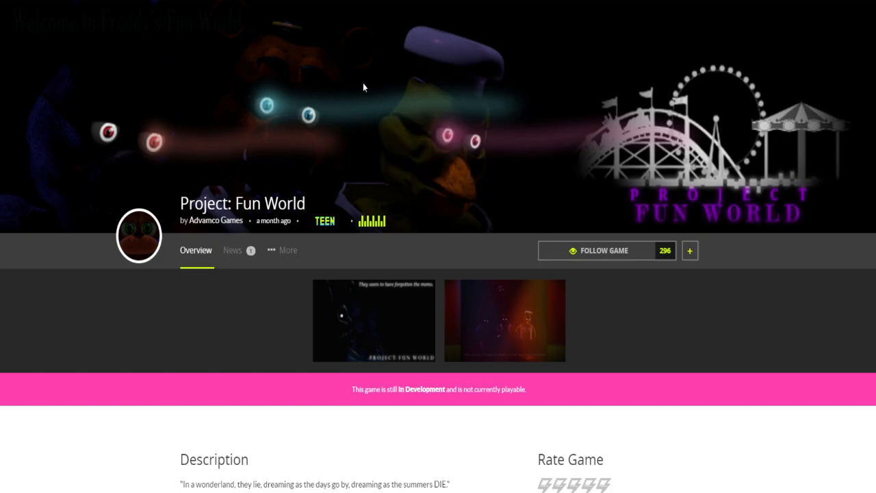
mouse_move(374, 68)
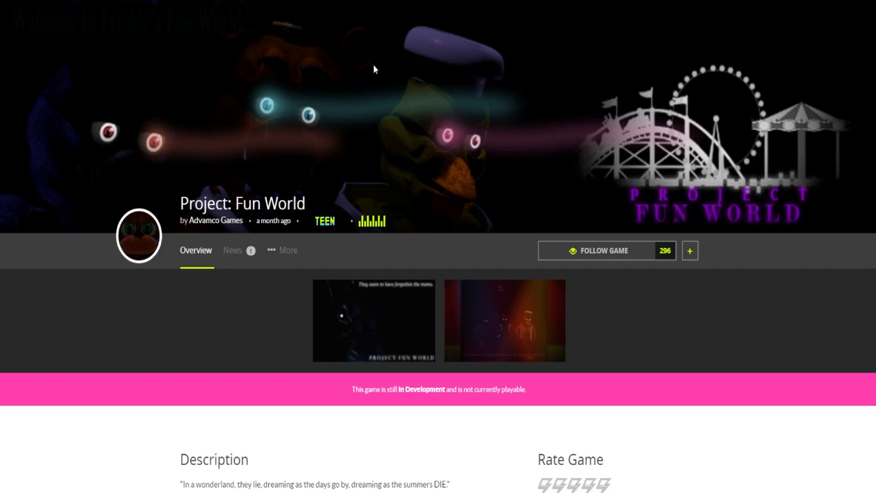
mouse_move(364, 68)
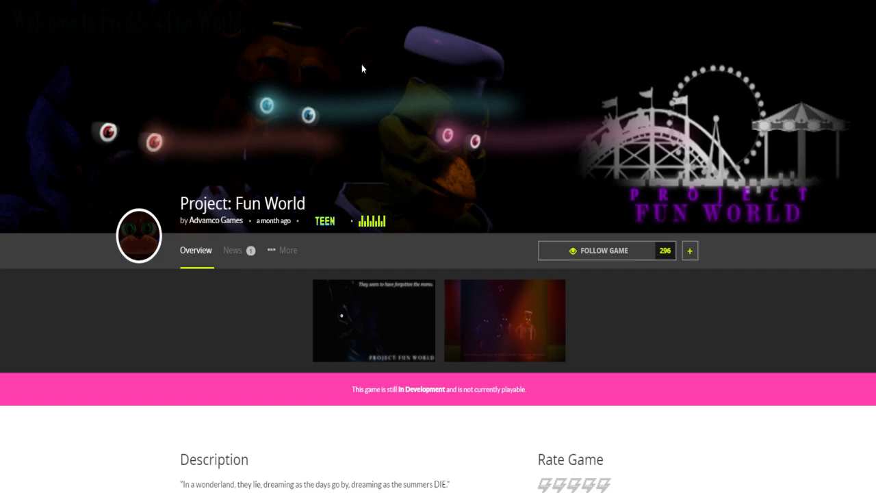
mouse_move(354, 69)
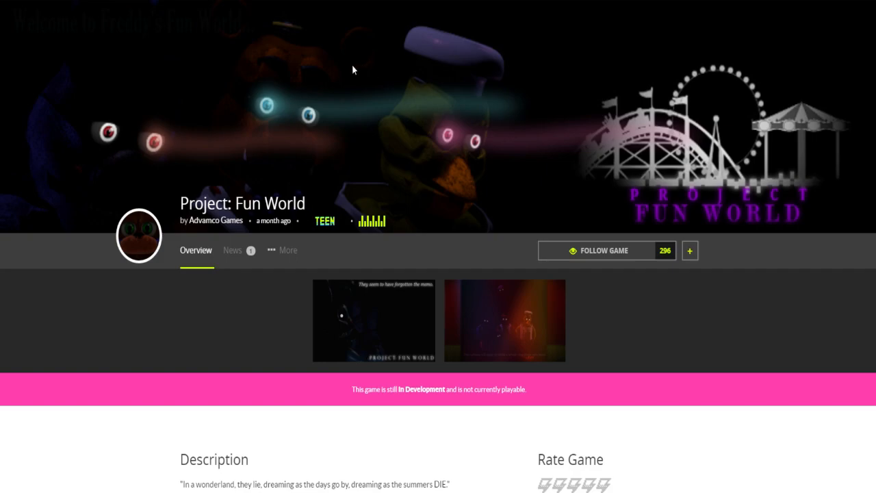